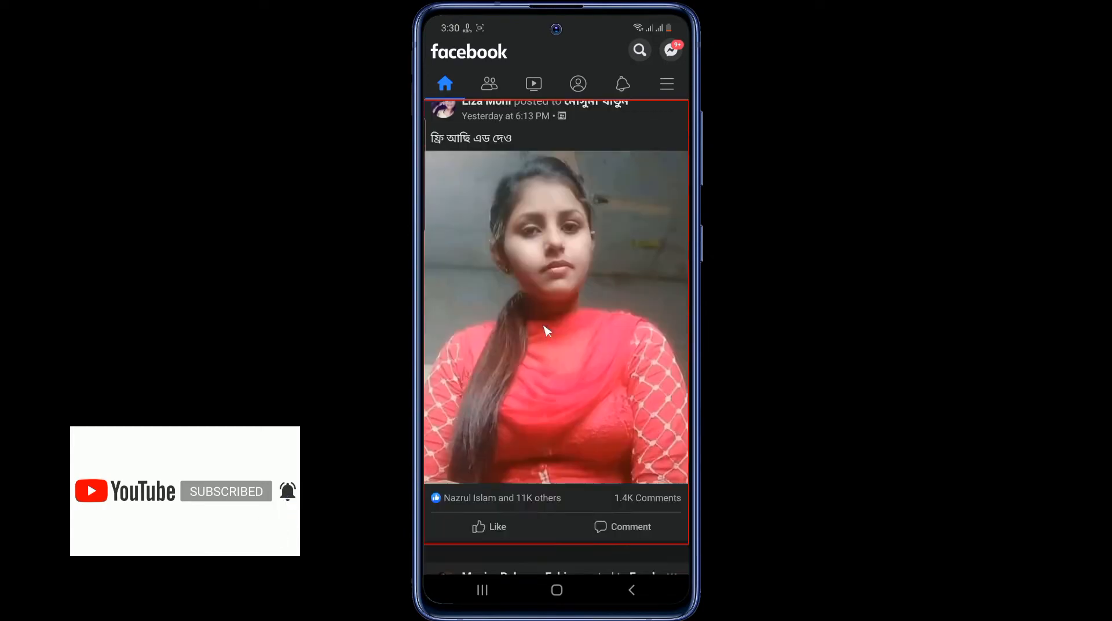
# Step: Install the pending Facebook update from its Play Store listing, then open the updated app
pyautogui.scroll(-3)
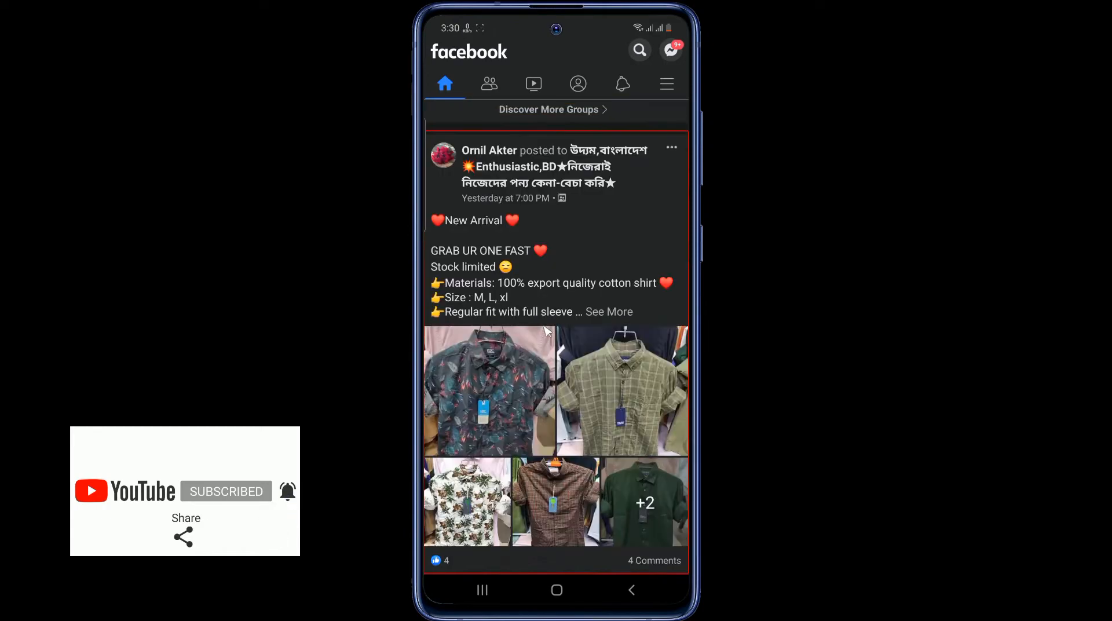
pyautogui.scroll(-3)
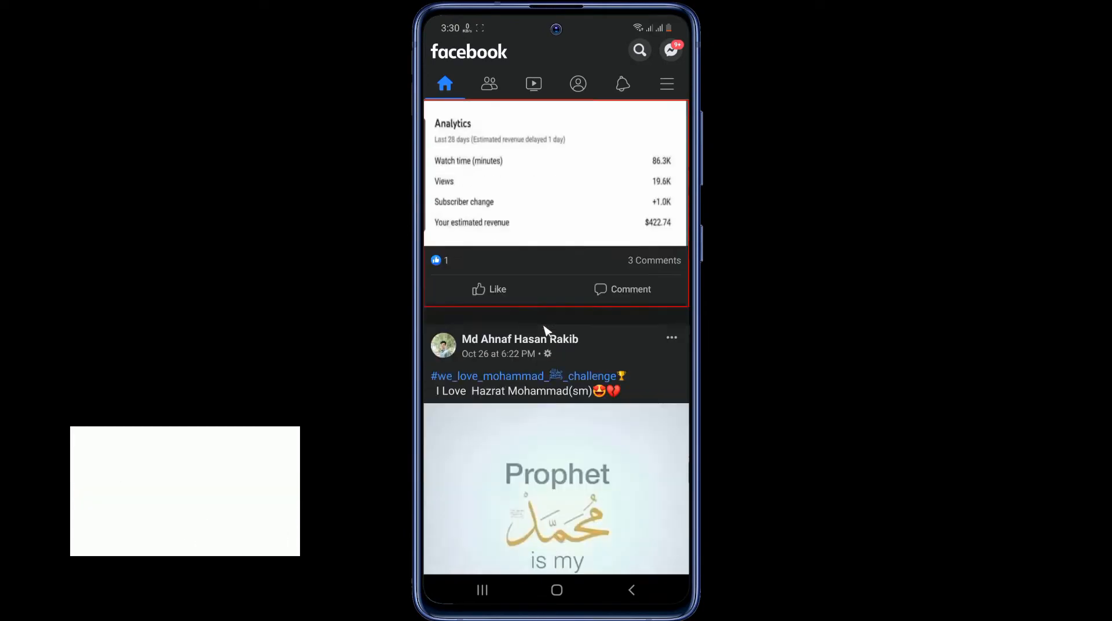
pyautogui.scroll(-3)
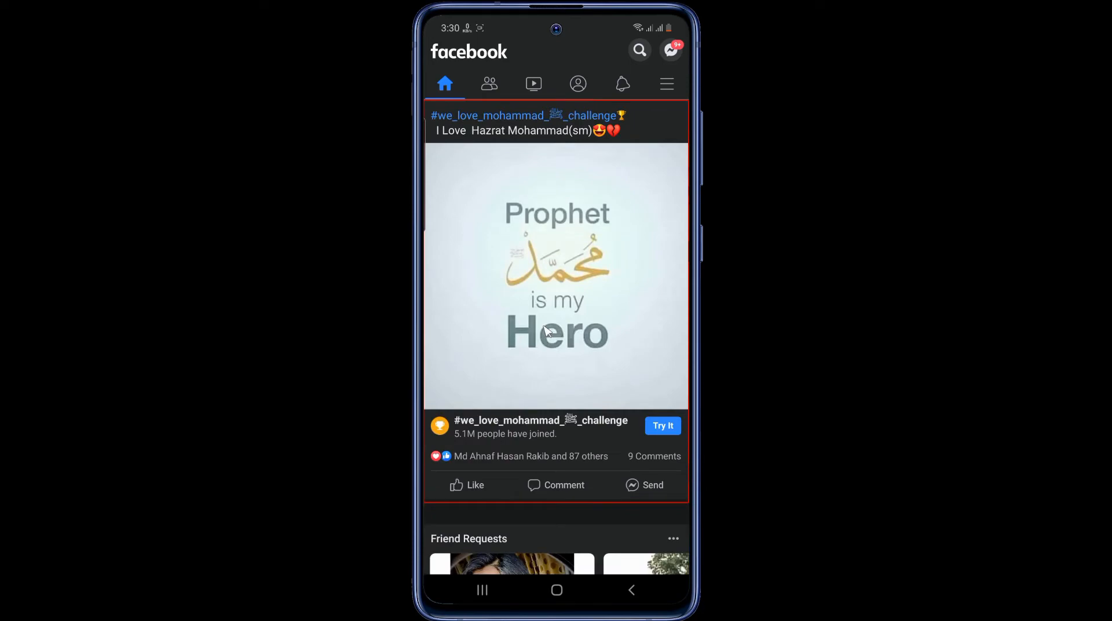
pyautogui.scroll(-3)
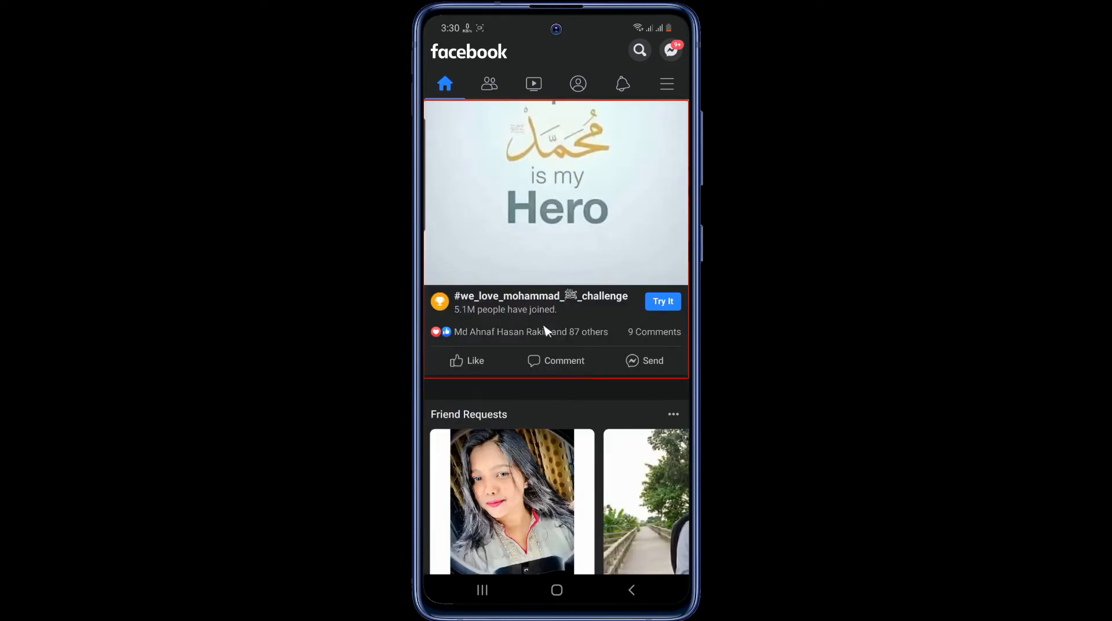
pyautogui.scroll(-3)
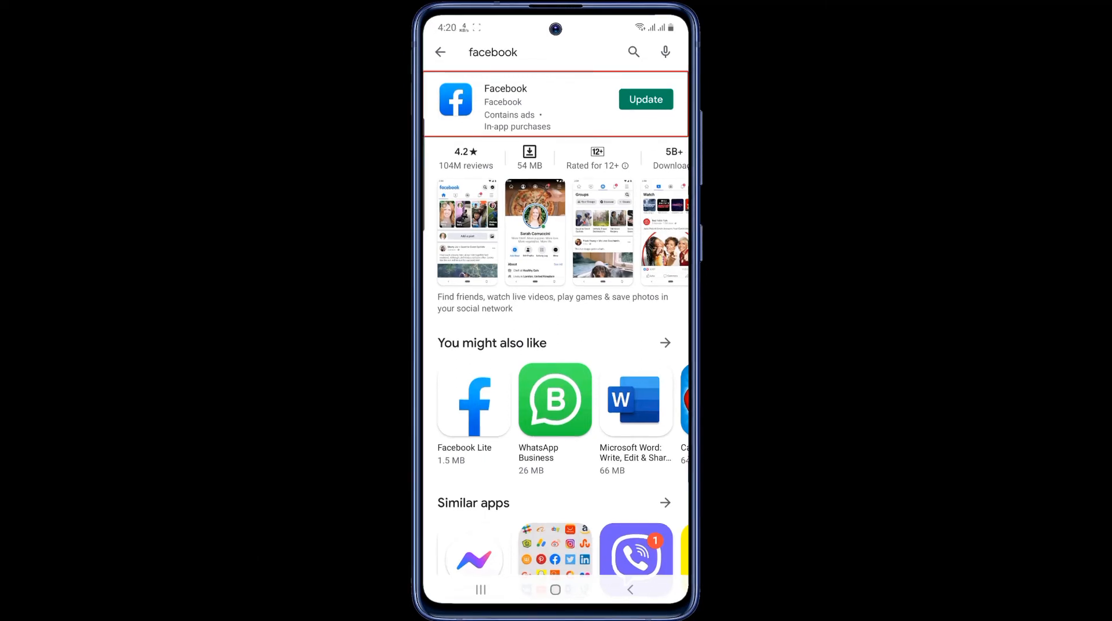
pyautogui.click(645, 99)
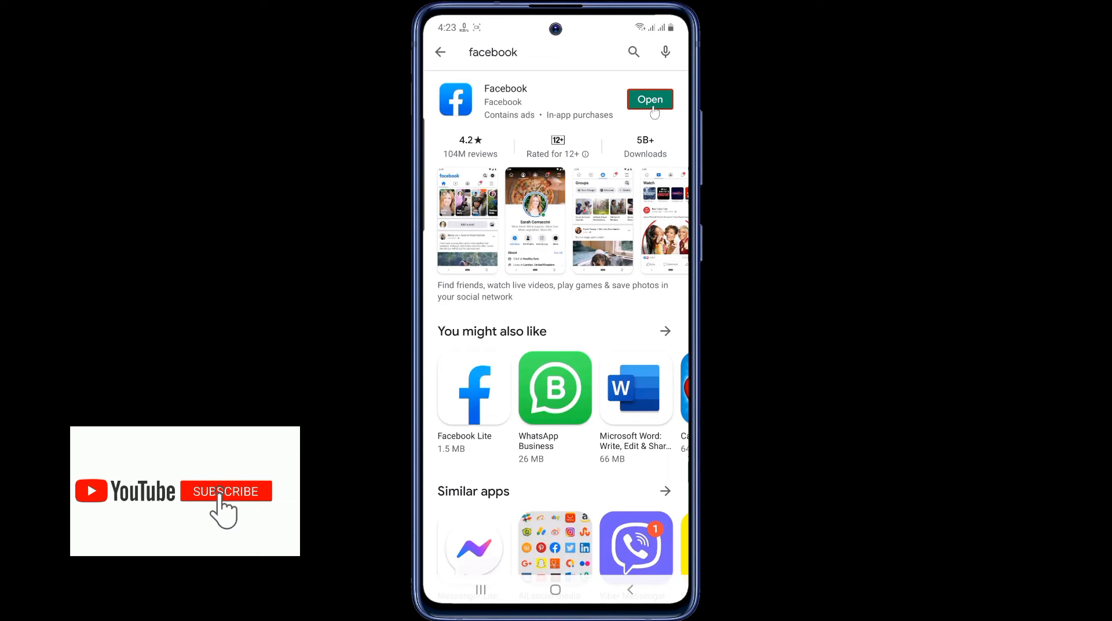
pyautogui.click(649, 99)
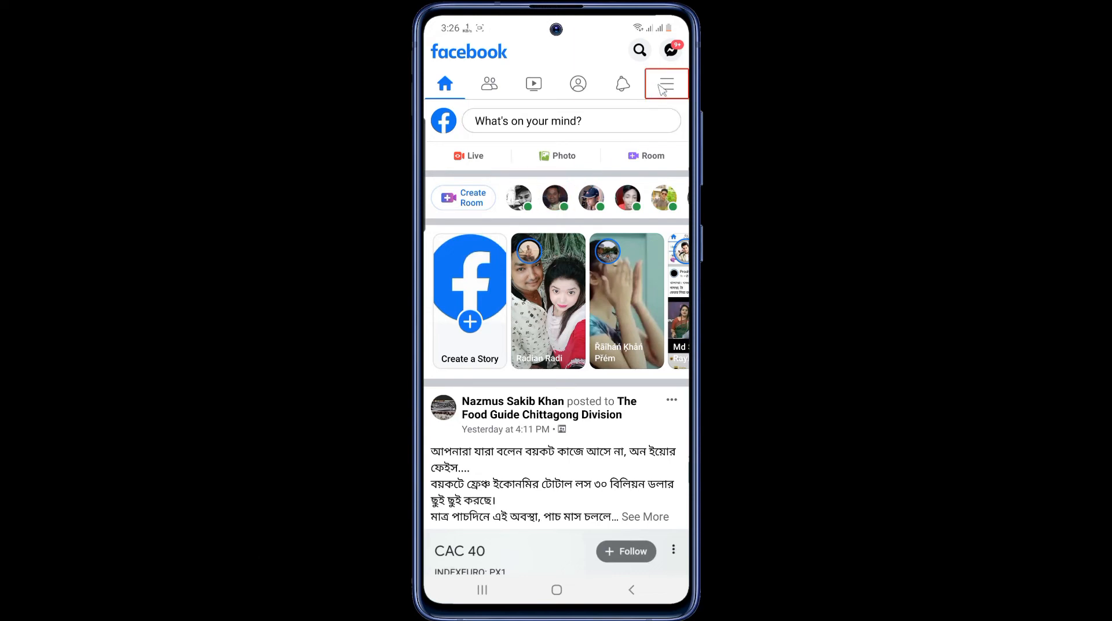
# Step: Open Facebook's hamburger Menu and scroll down to the help and Settings & Privacy sections
pyautogui.click(665, 84)
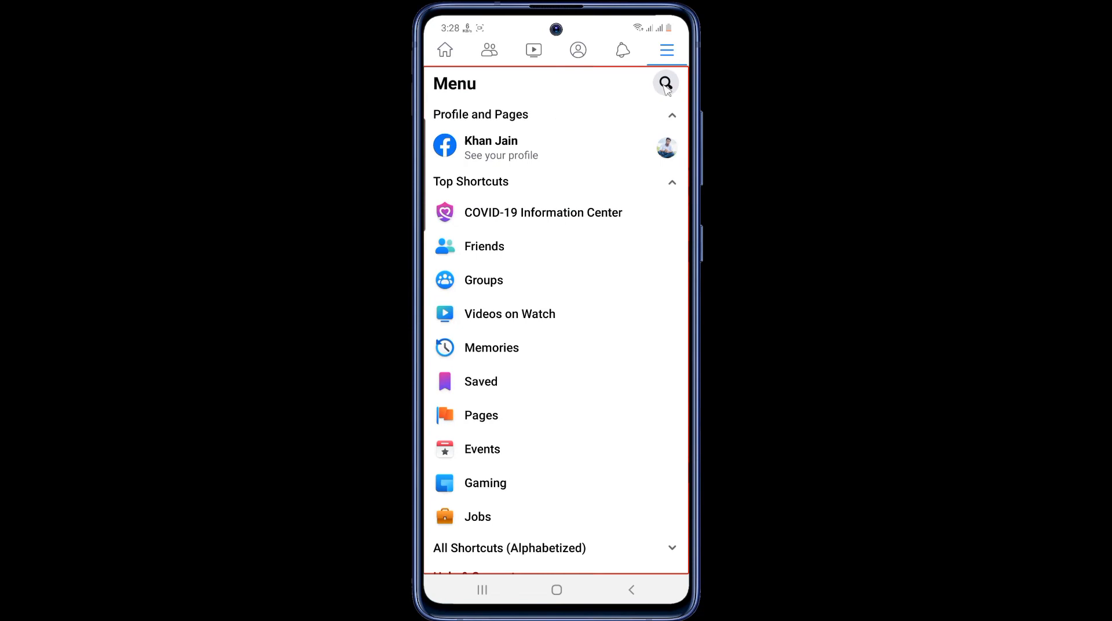
pyautogui.click(665, 83)
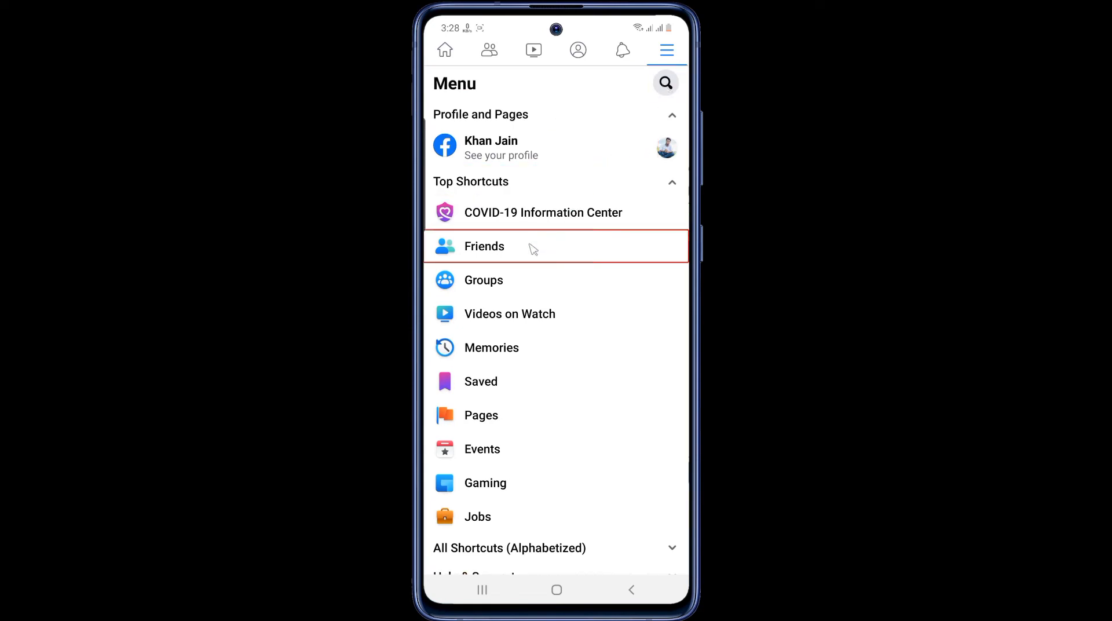
pyautogui.scroll(-3)
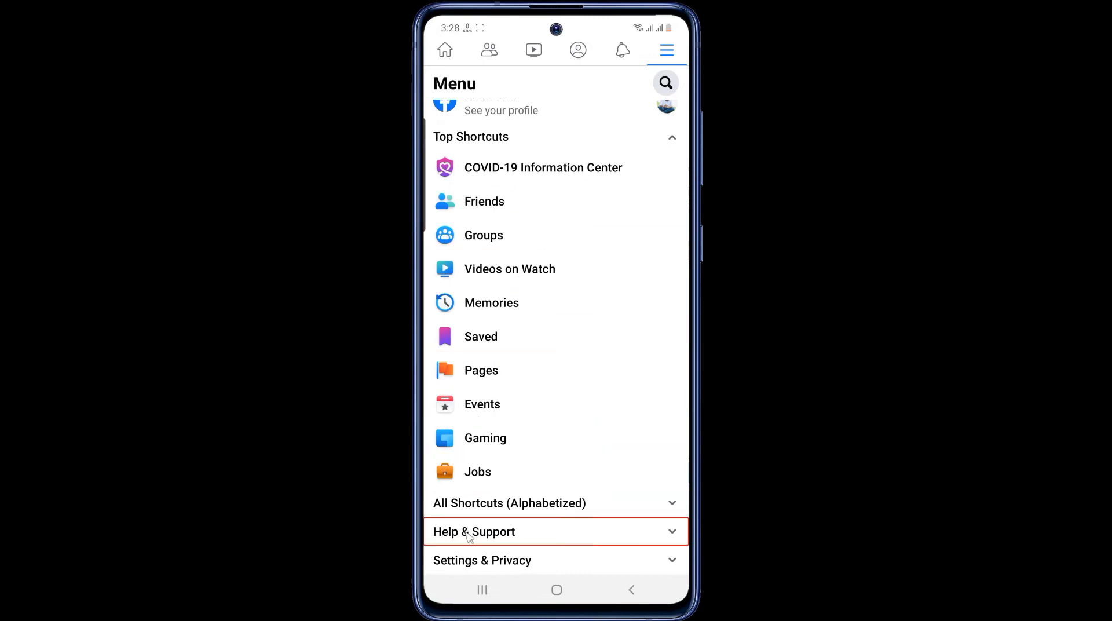
# Step: Expand Settings & Privacy and go to the Dark Mode page
pyautogui.click(482, 560)
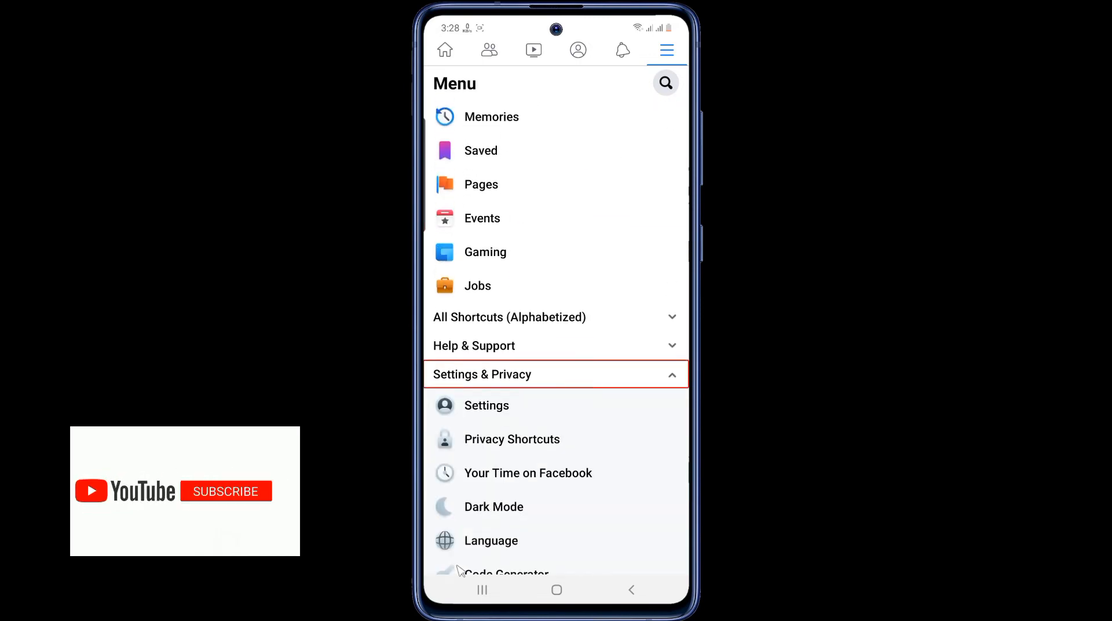
pyautogui.click(226, 491)
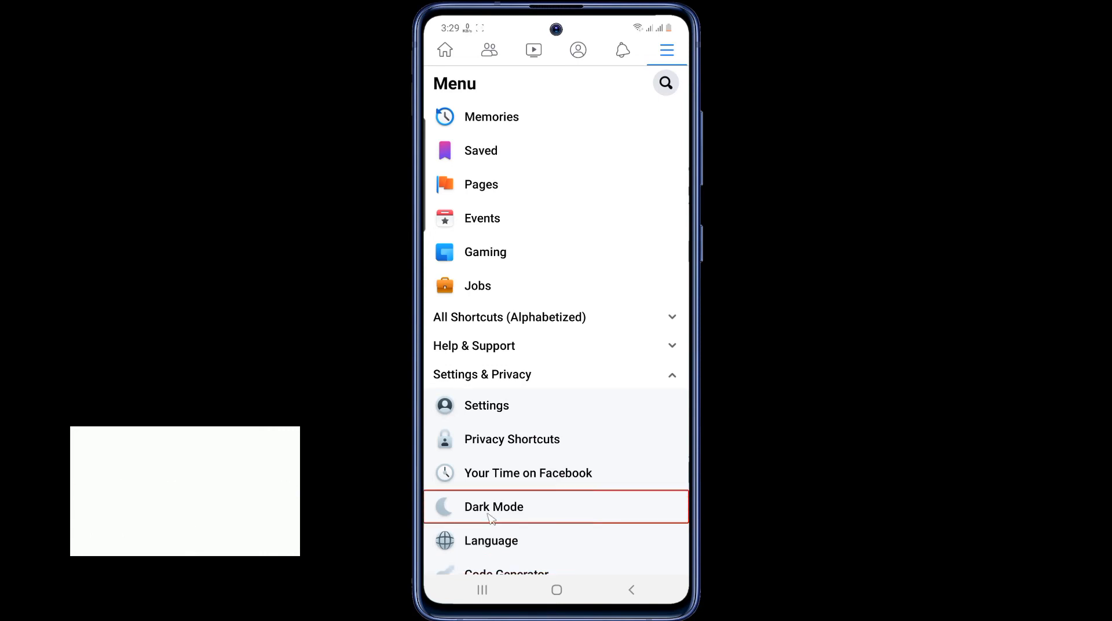
pyautogui.click(494, 506)
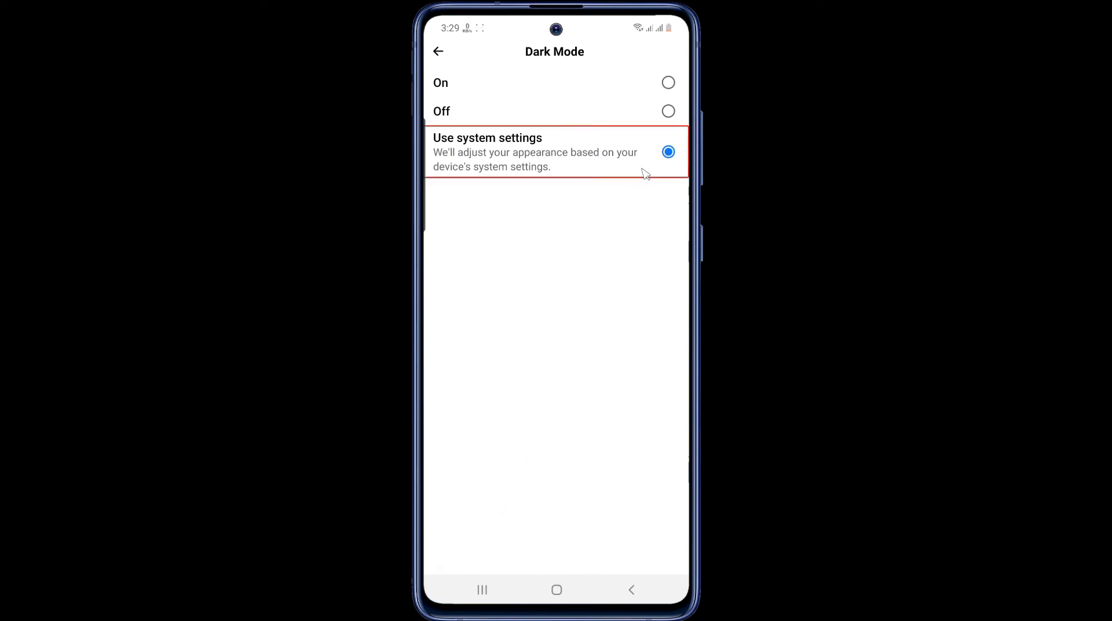
# Step: Select On for Dark Mode and go back to the now-dark home feed
pyautogui.click(668, 82)
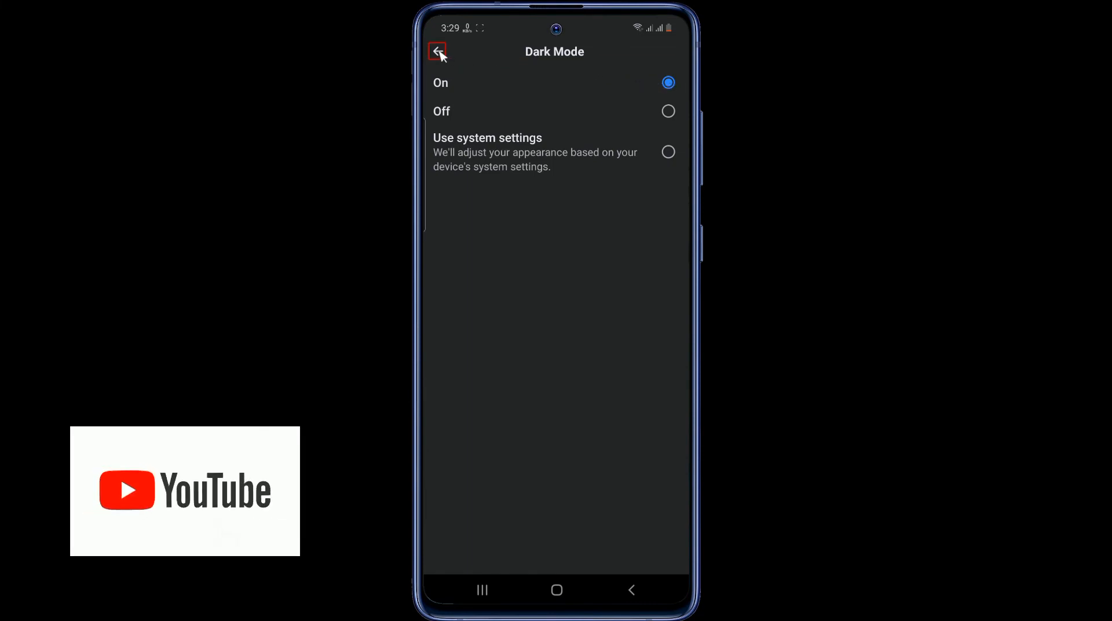
pyautogui.click(438, 51)
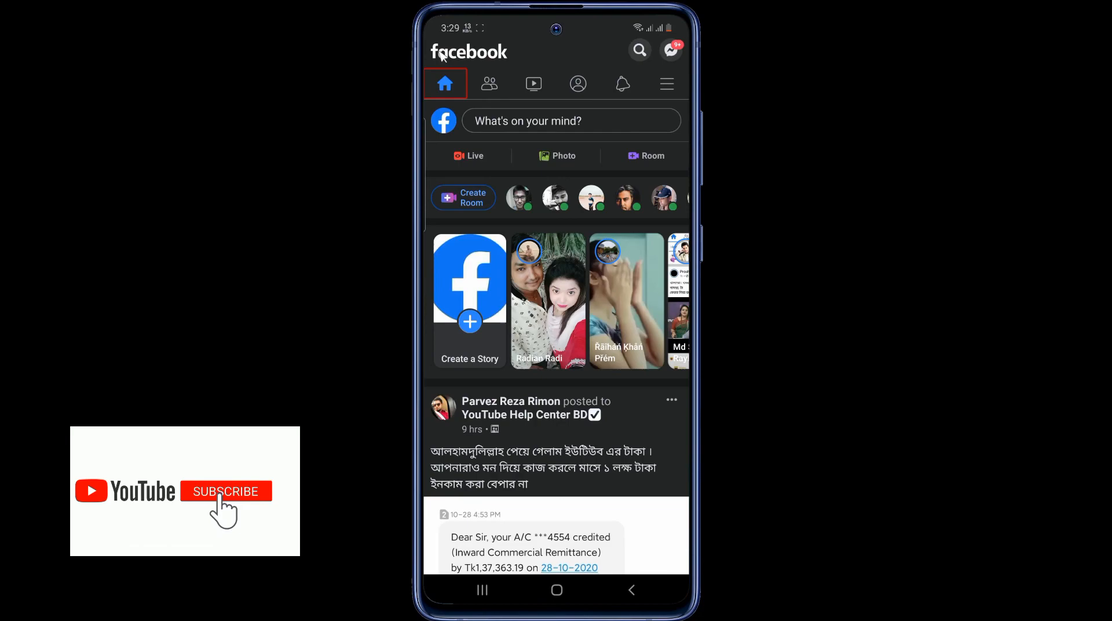
pyautogui.scroll(-3)
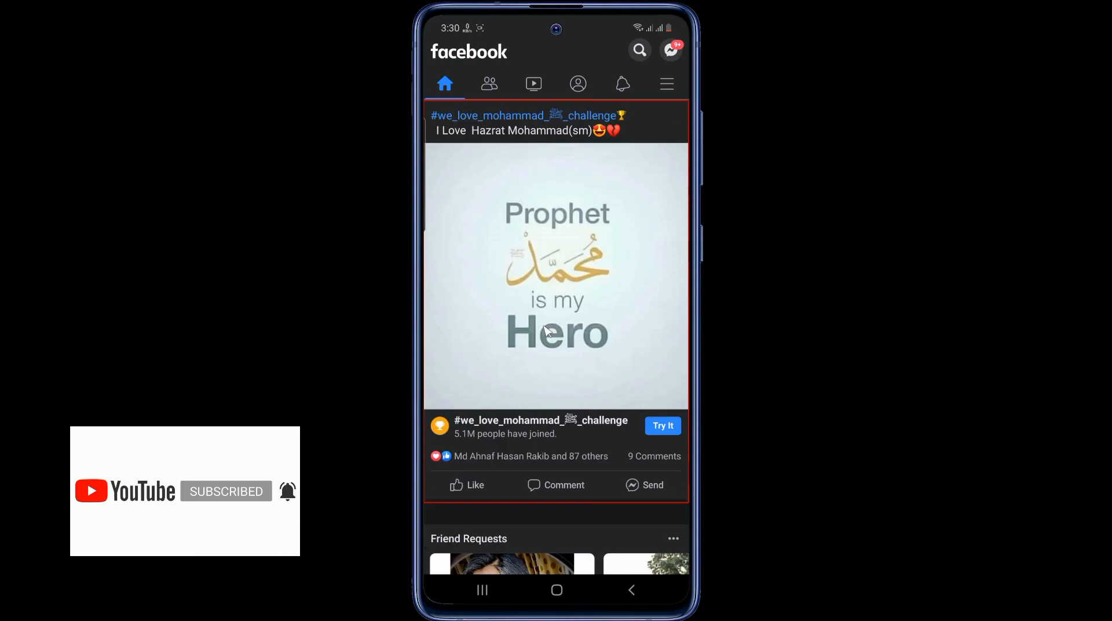
pyautogui.scroll(-3)
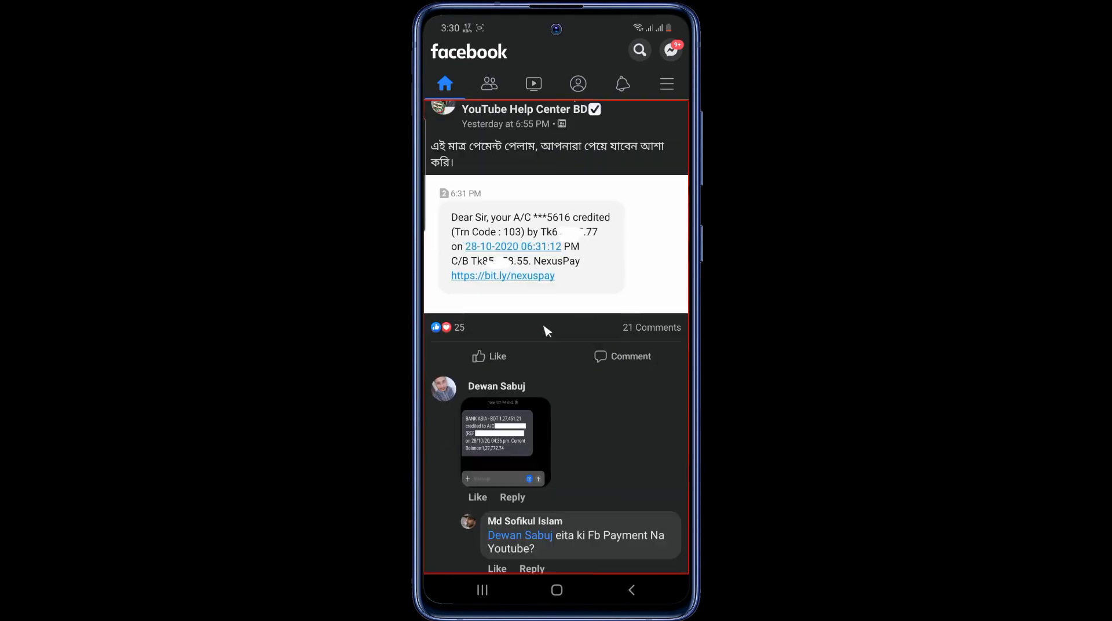